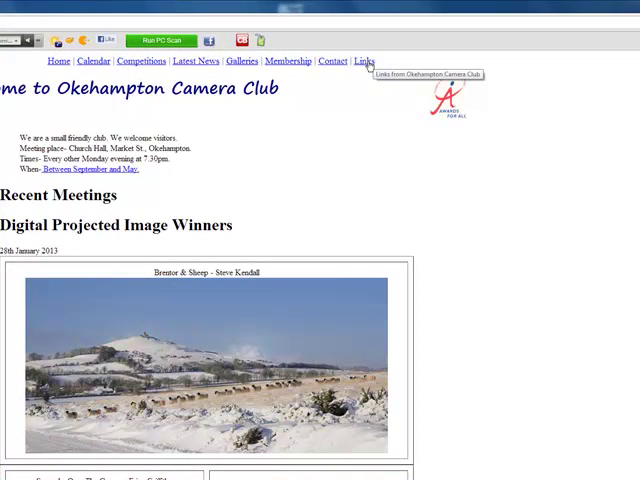
# Close the Okehampton Camera Club browser window to show the Windows desktop.
pyautogui.click(366, 60)
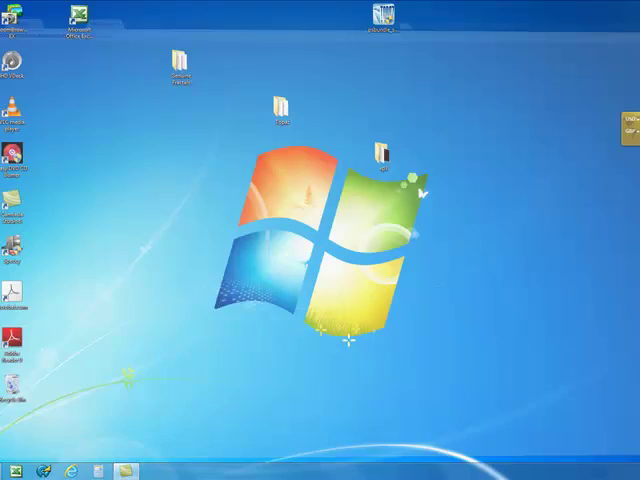
# Convert the chess-and-peach photo from sRGB to the DS Colour Frontier DP2 profile via Convert to Profile.
pyautogui.click(152, 472)
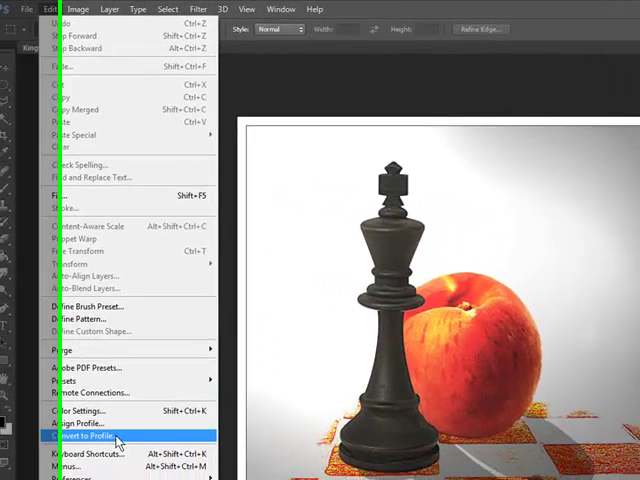
pyautogui.click(84, 436)
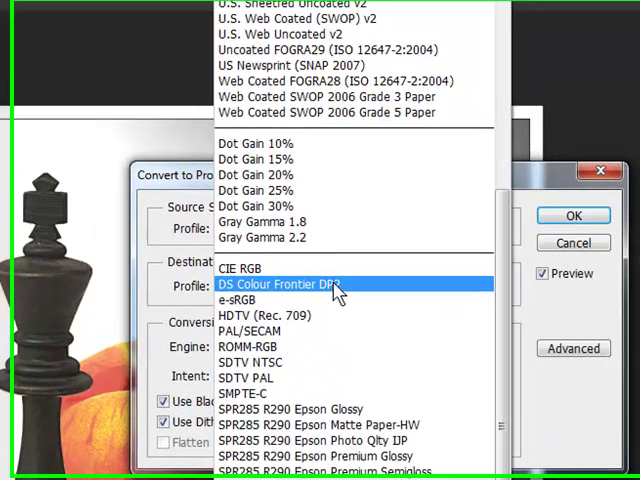
pyautogui.click(282, 284)
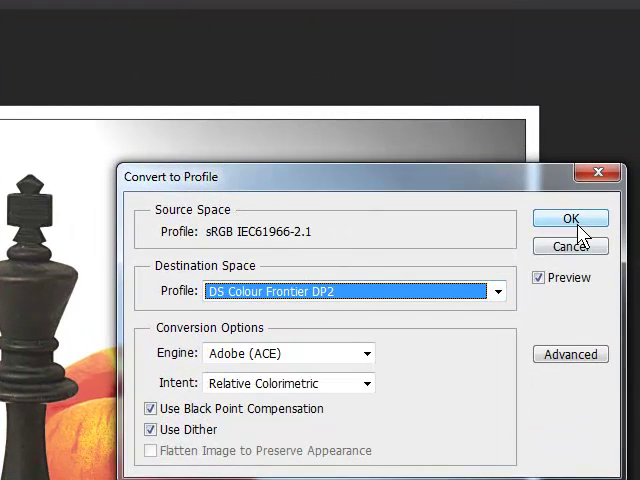
pyautogui.click(570, 218)
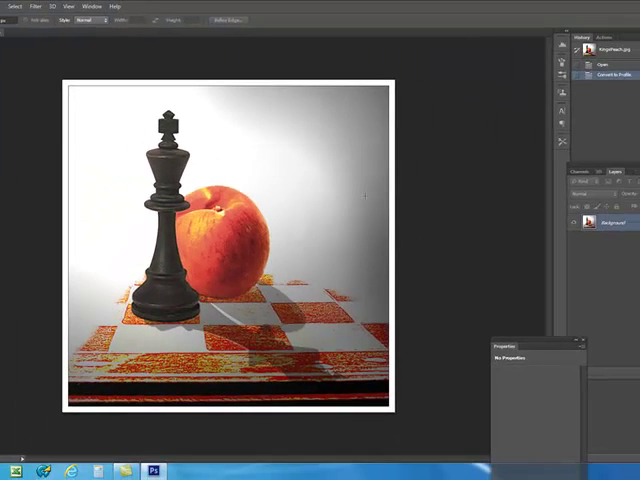
pyautogui.click(12, 6)
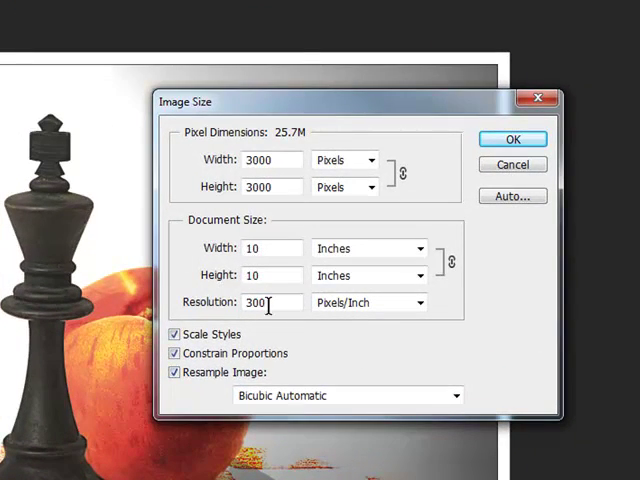
pyautogui.moveTo(462, 312)
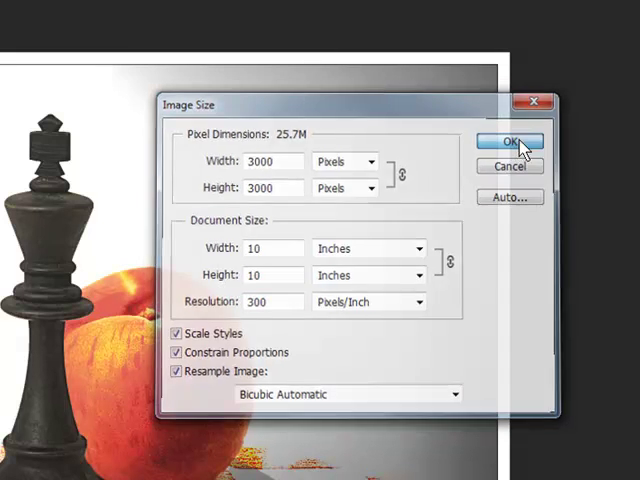
# Confirm the image size at 10 by 10 inches, 3000 pixels, 300 pixels per inch.
pyautogui.click(510, 140)
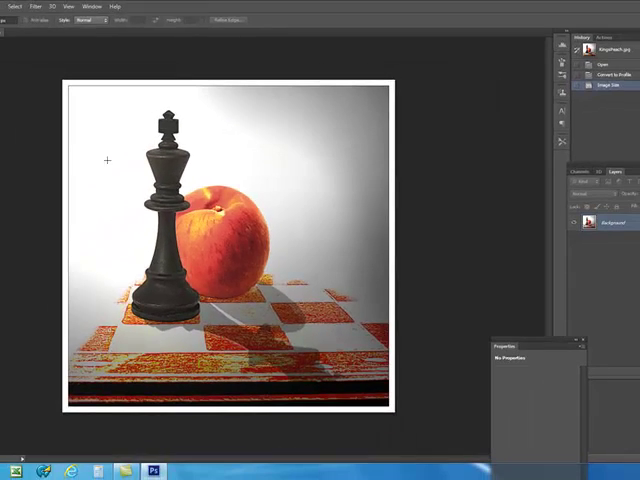
# Enlarge the canvas to 16 by 12 inches, adding a white border around the photo.
pyautogui.click(24, 10)
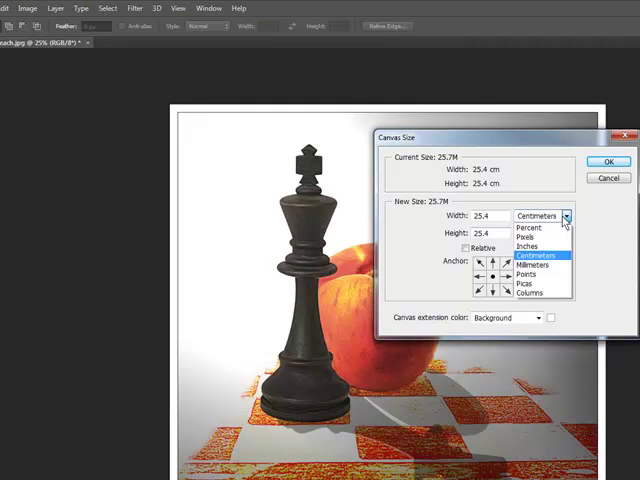
pyautogui.click(524, 244)
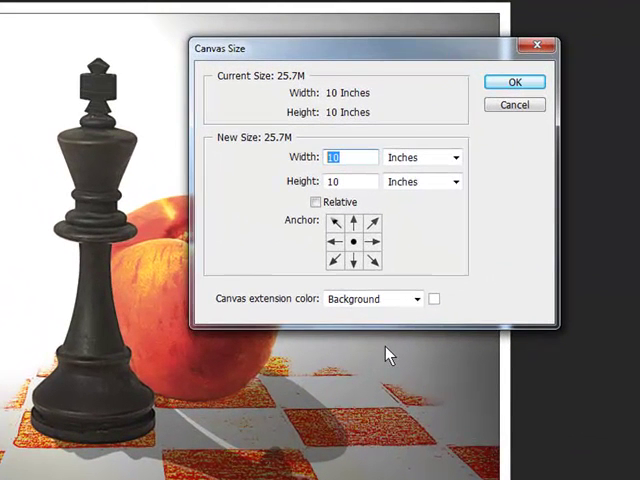
pyautogui.write('1')
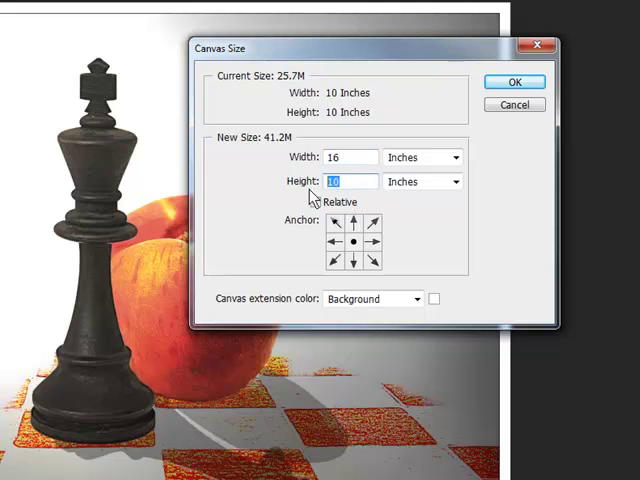
pyautogui.write('12')
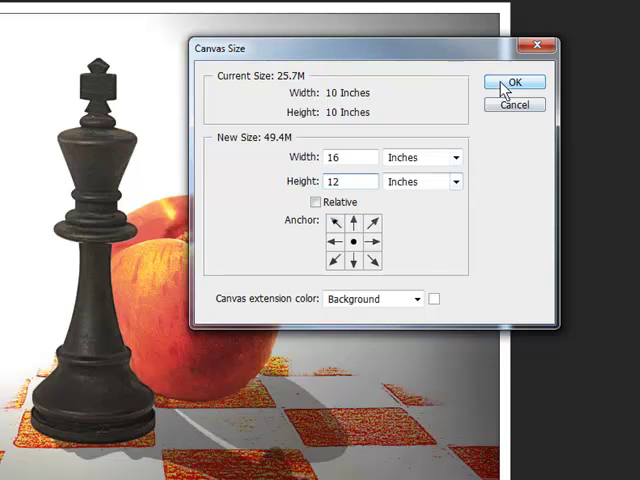
pyautogui.click(514, 80)
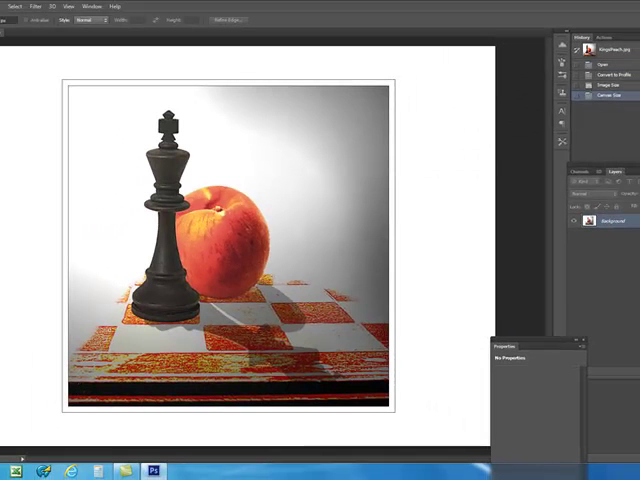
pyautogui.click(28, 8)
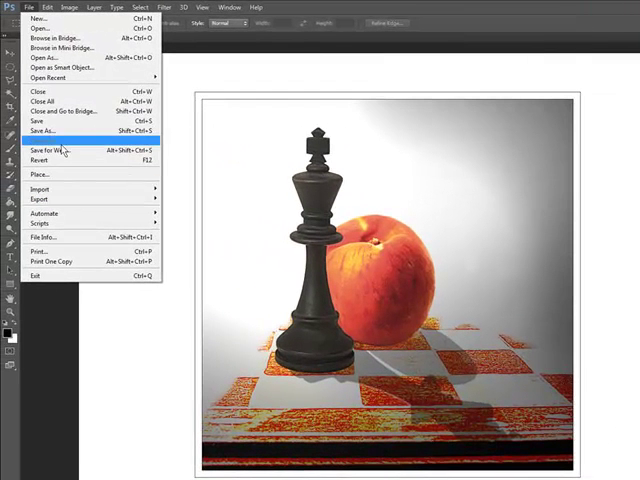